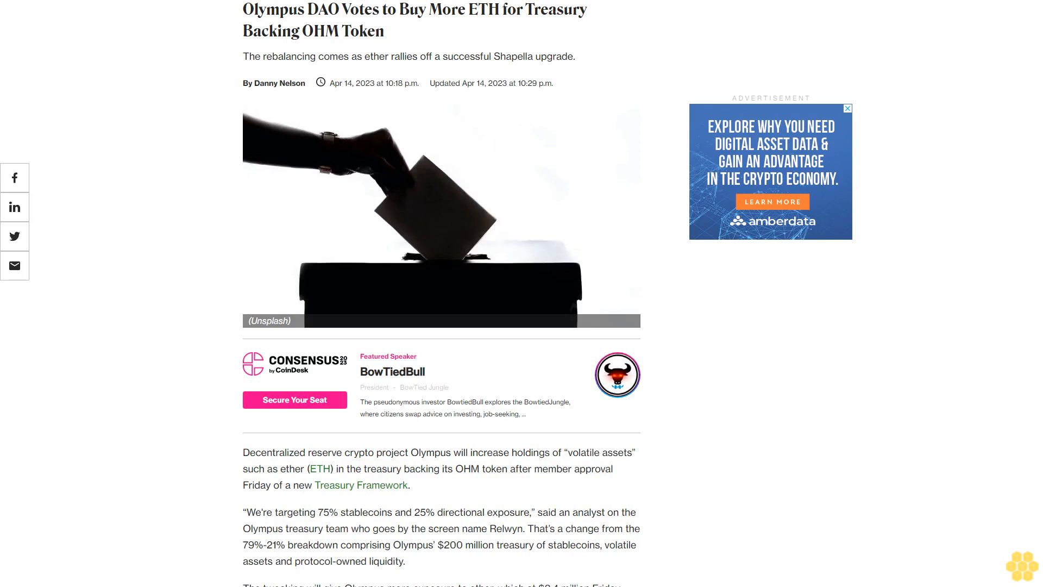
scroll(down, 3)
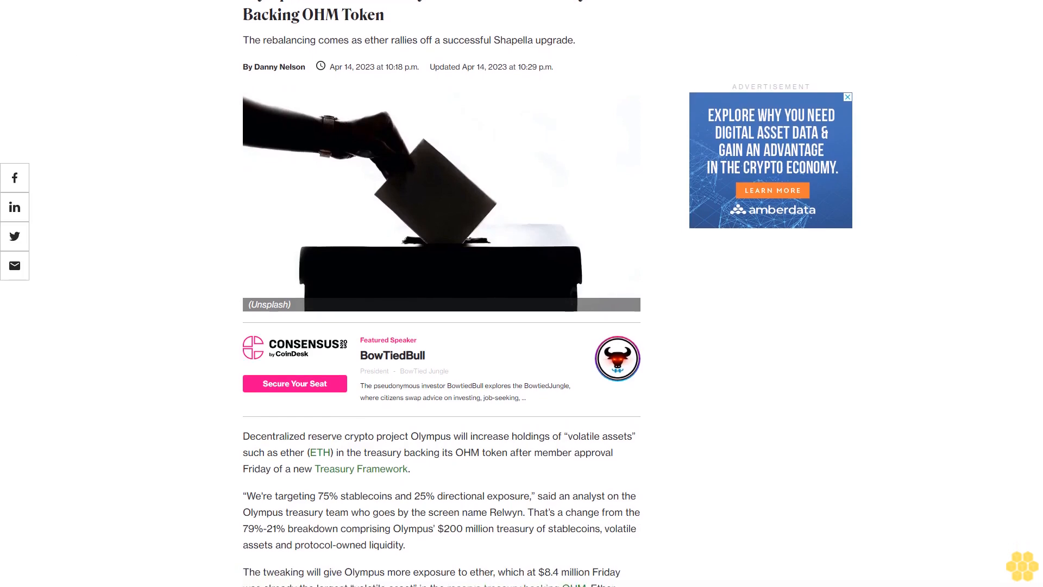
scroll(down, 3)
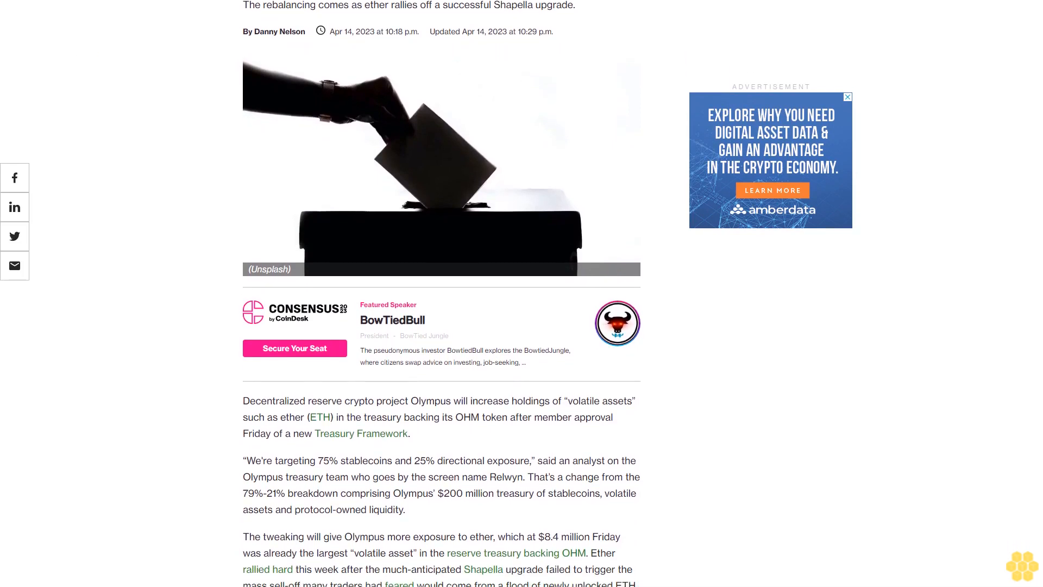
scroll(down, 3)
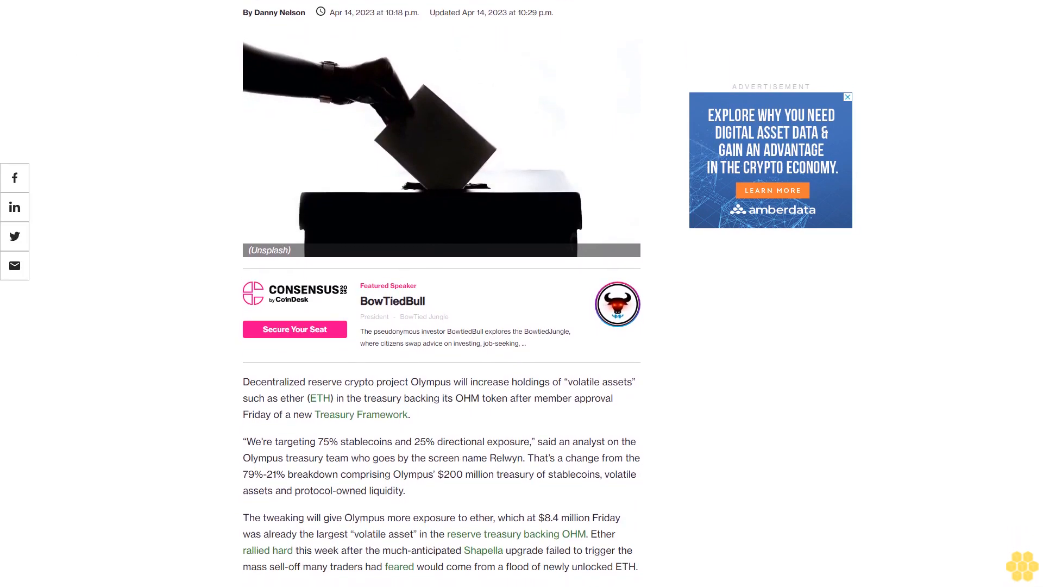
scroll(down, 3)
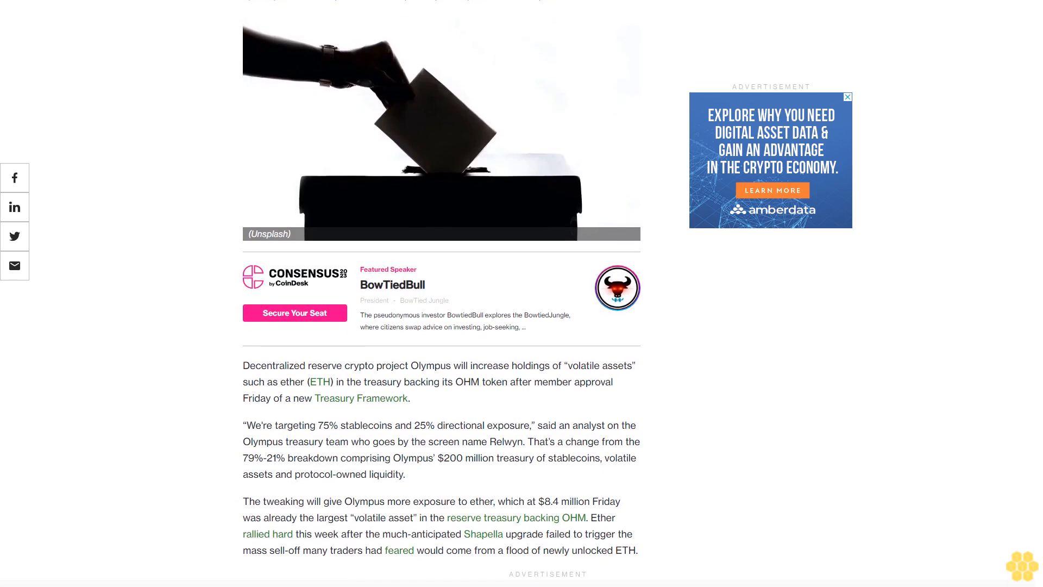
scroll(down, 3)
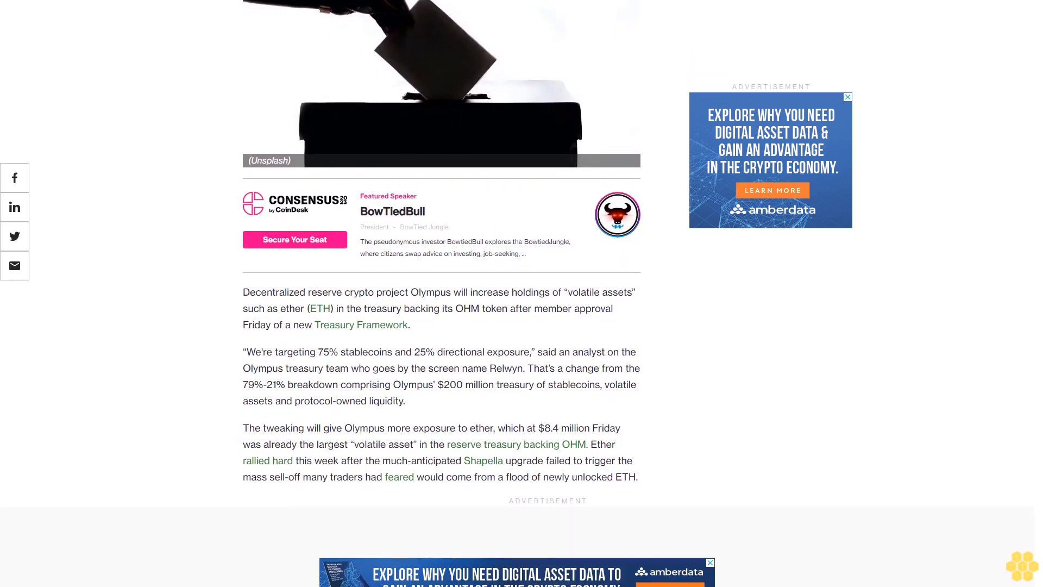
scroll(down, 3)
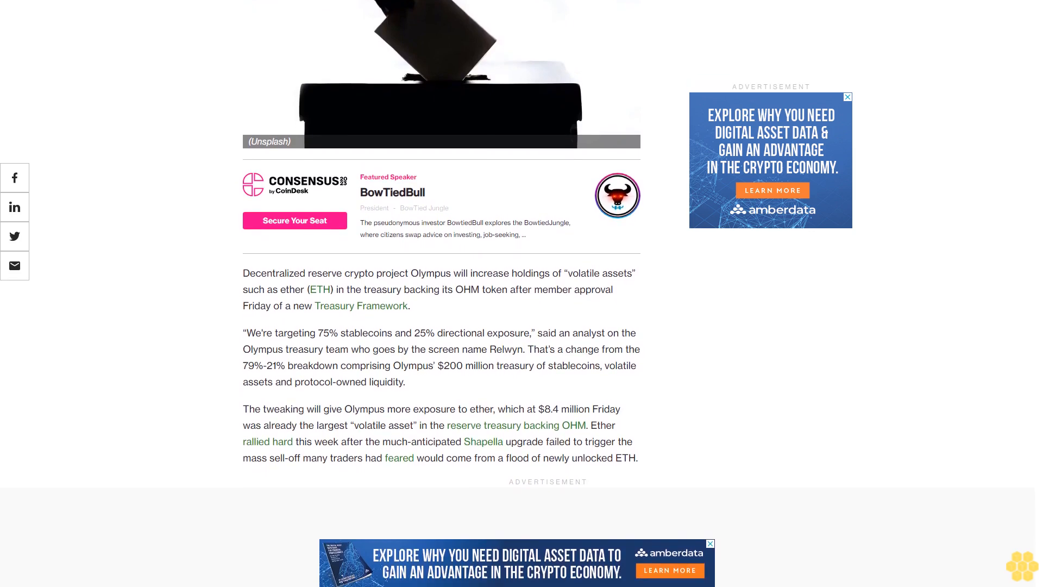
scroll(down, 3)
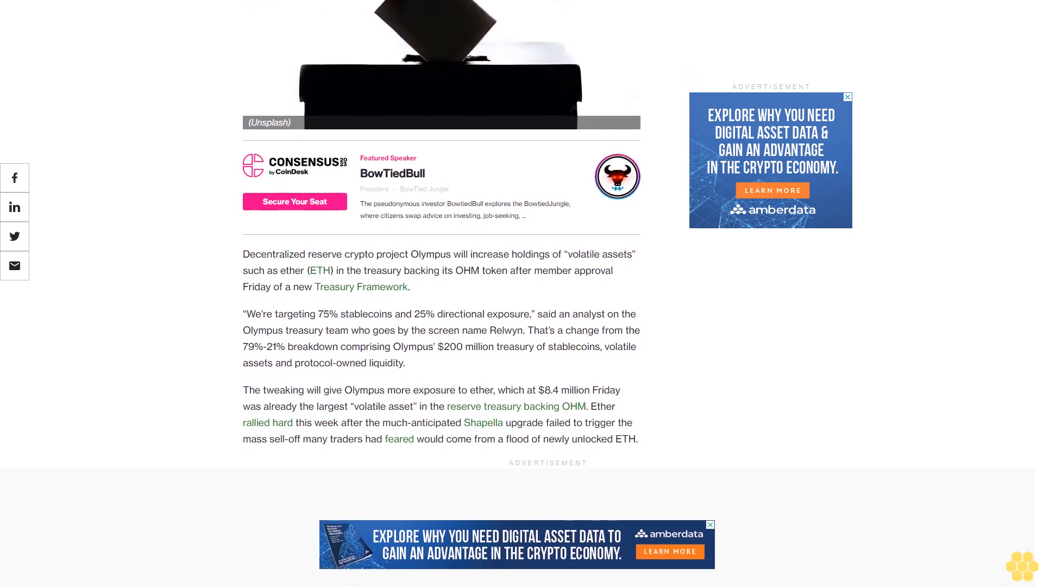
scroll(down, 3)
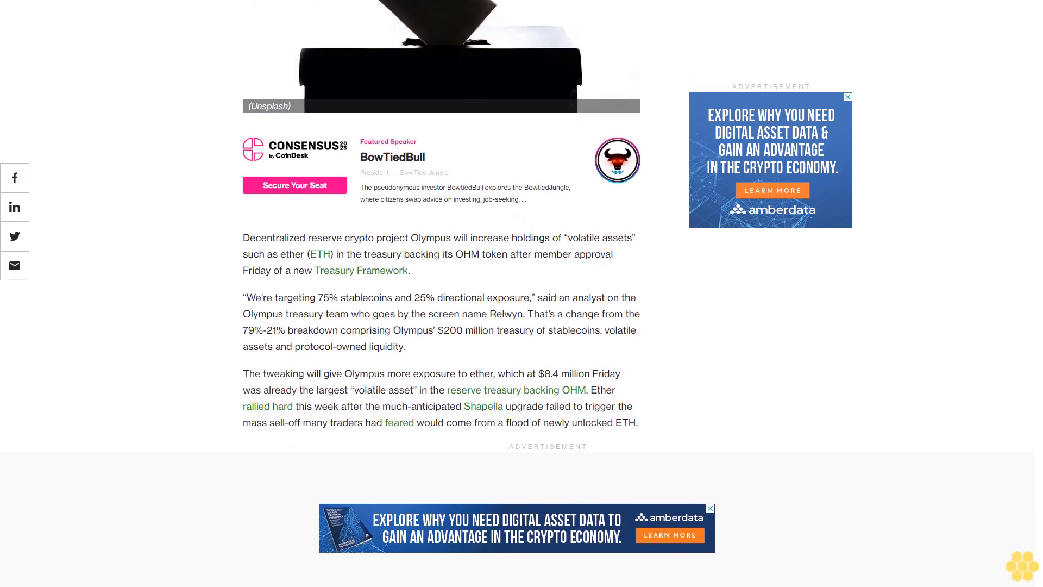
scroll(down, 3)
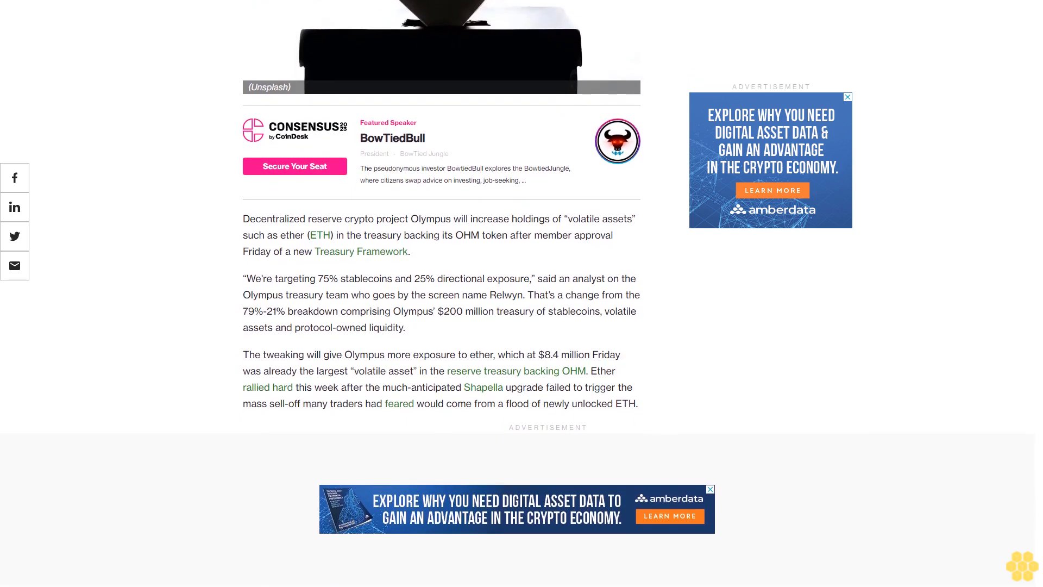
scroll(down, 3)
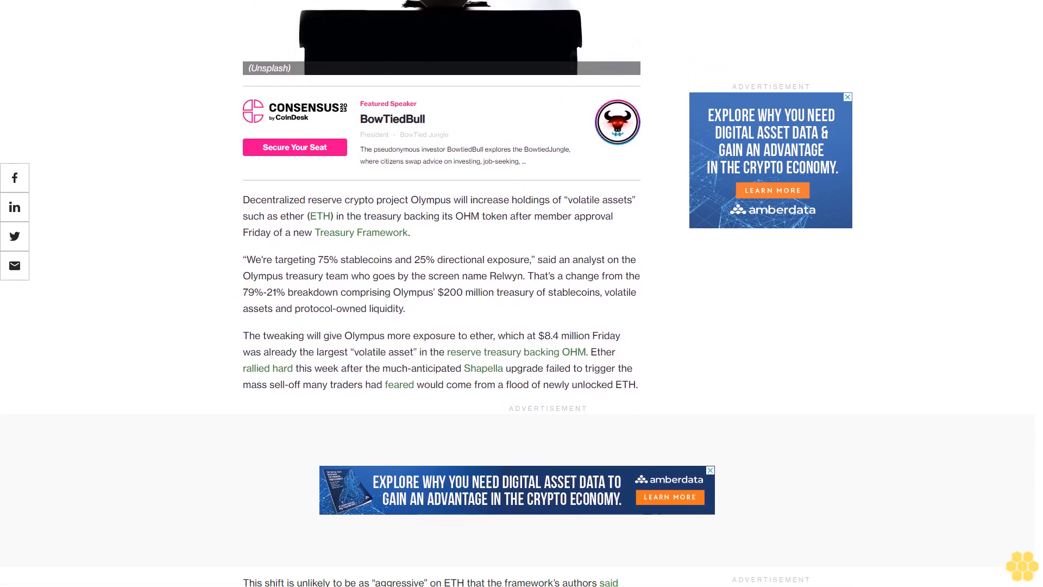
scroll(down, 3)
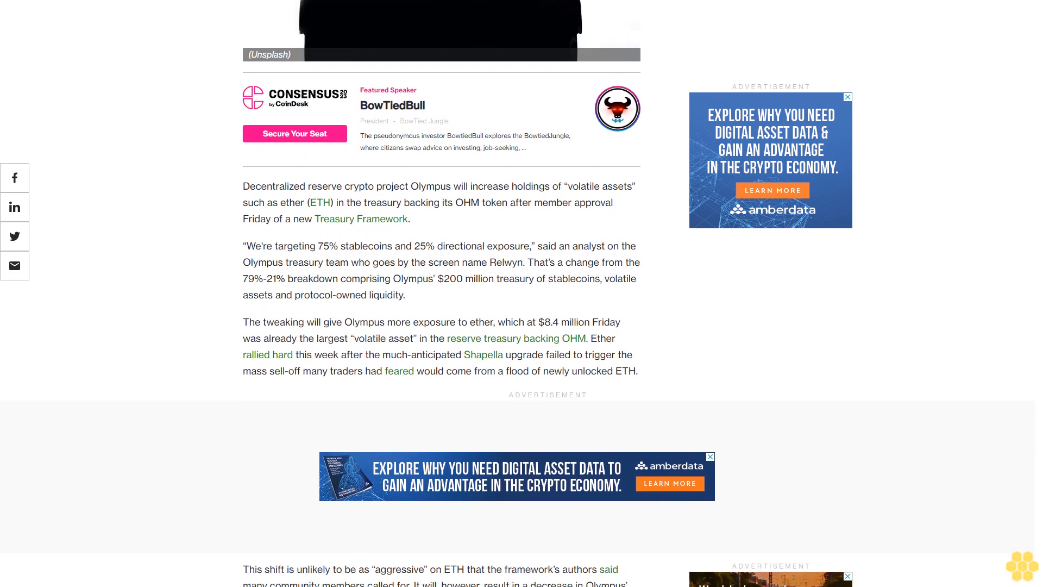
scroll(down, 3)
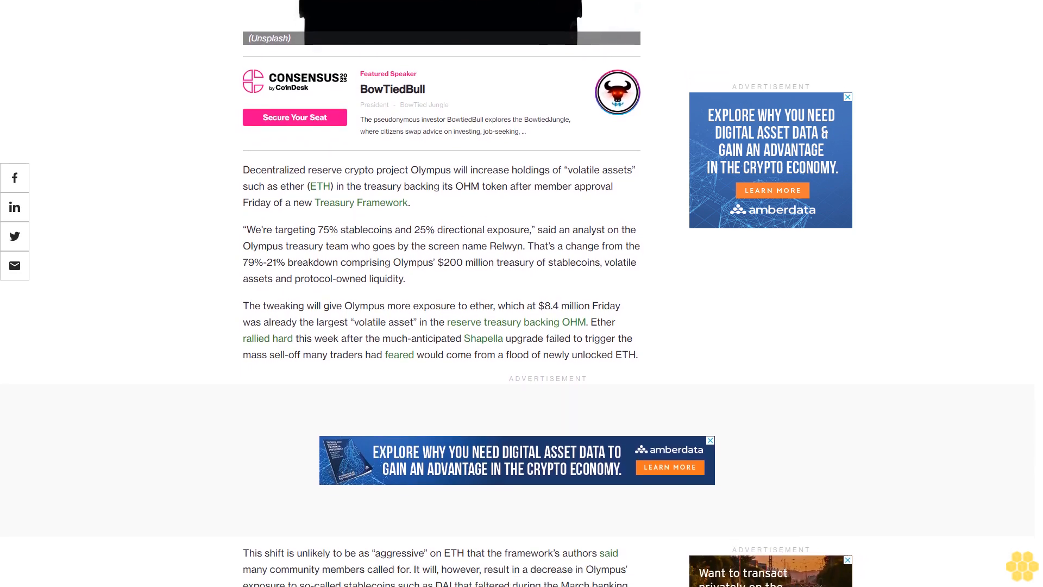
scroll(down, 3)
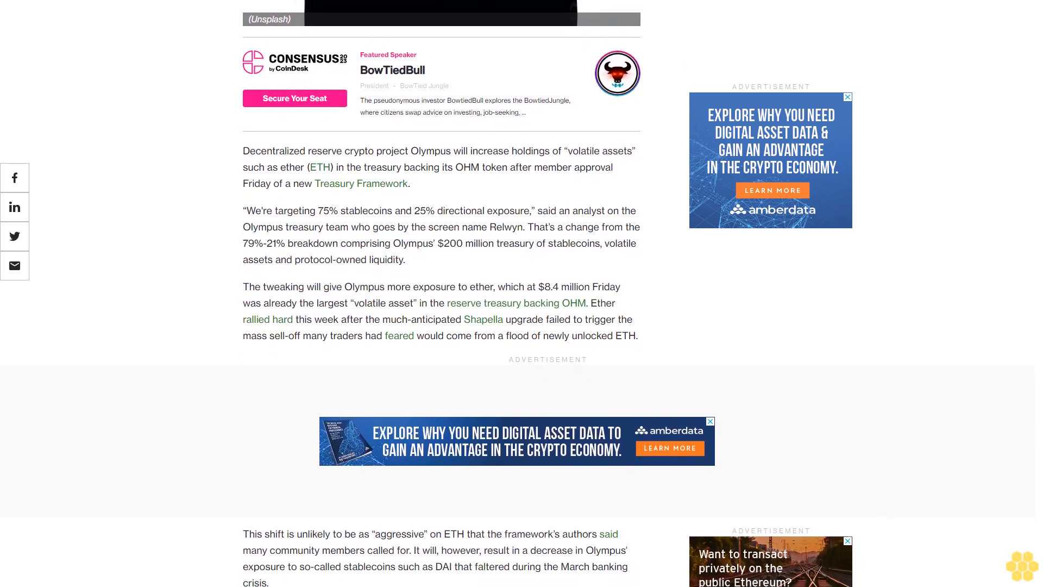
scroll(down, 3)
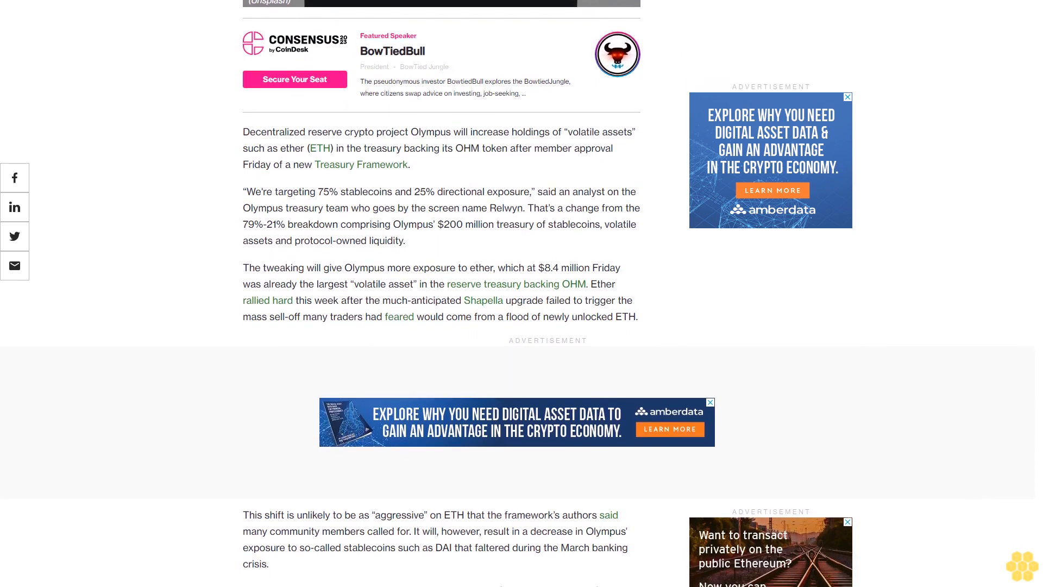
scroll(down, 3)
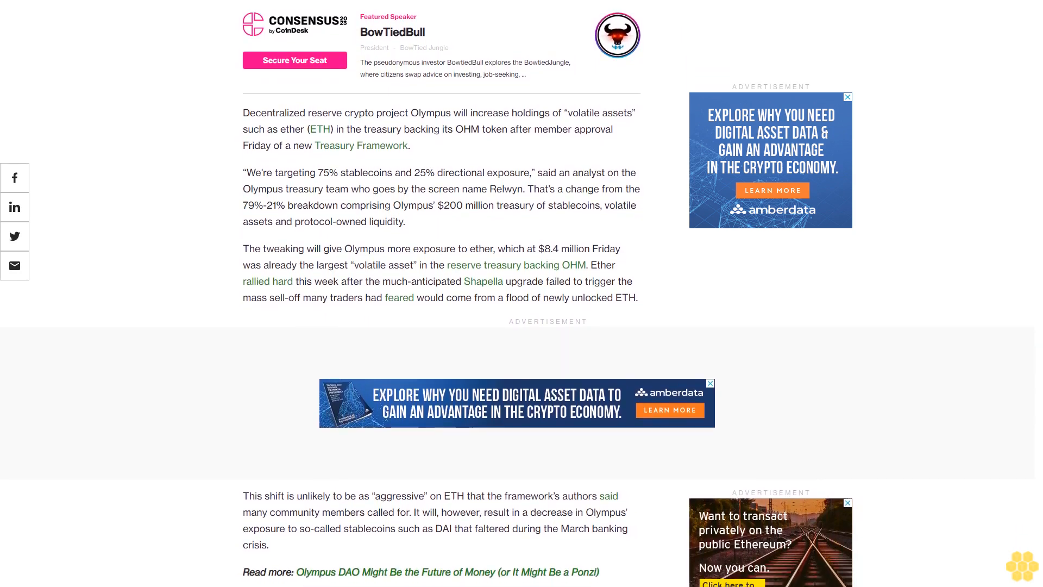
scroll(down, 3)
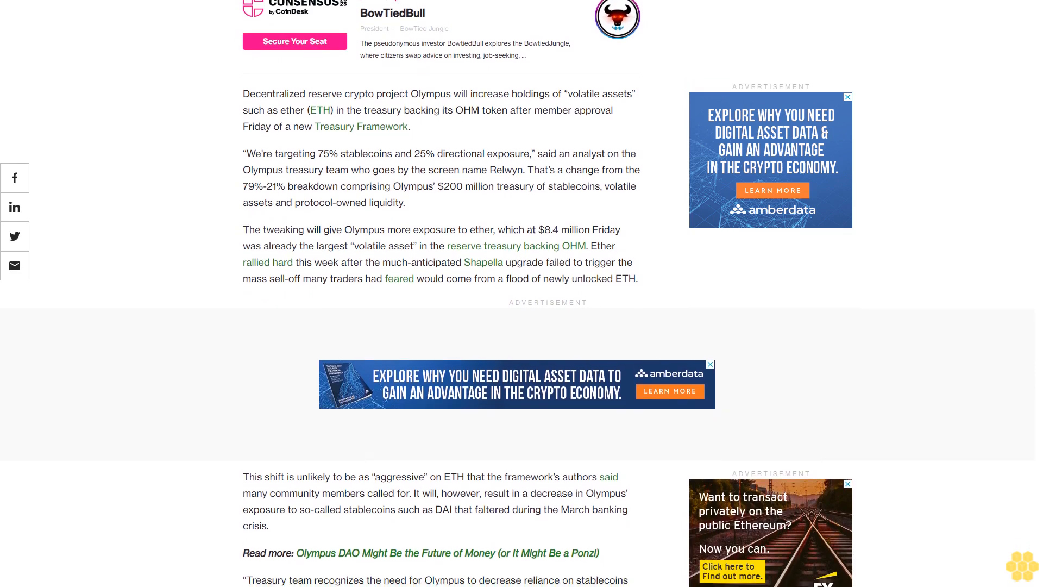
scroll(down, 3)
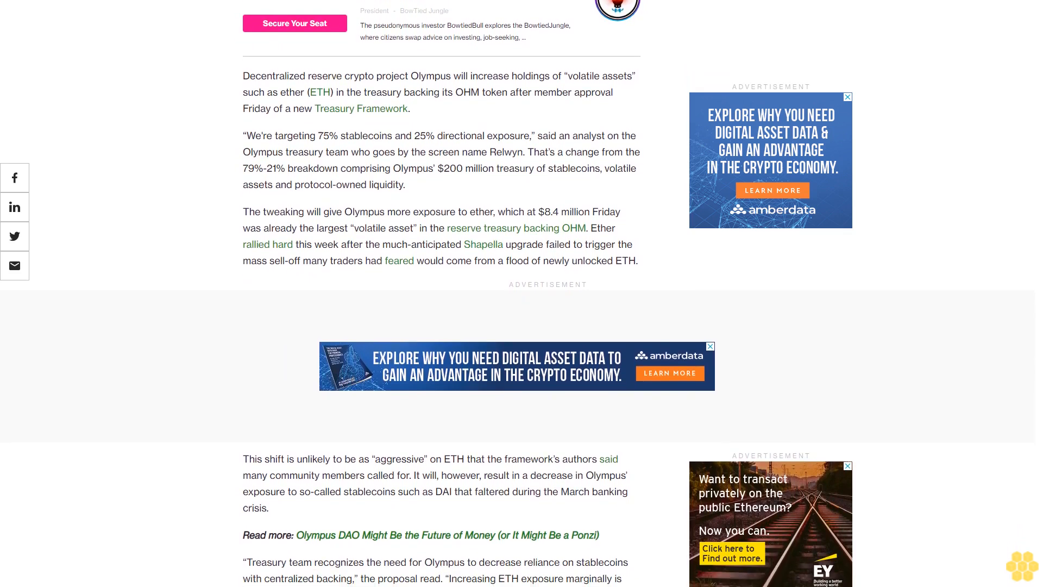
scroll(down, 3)
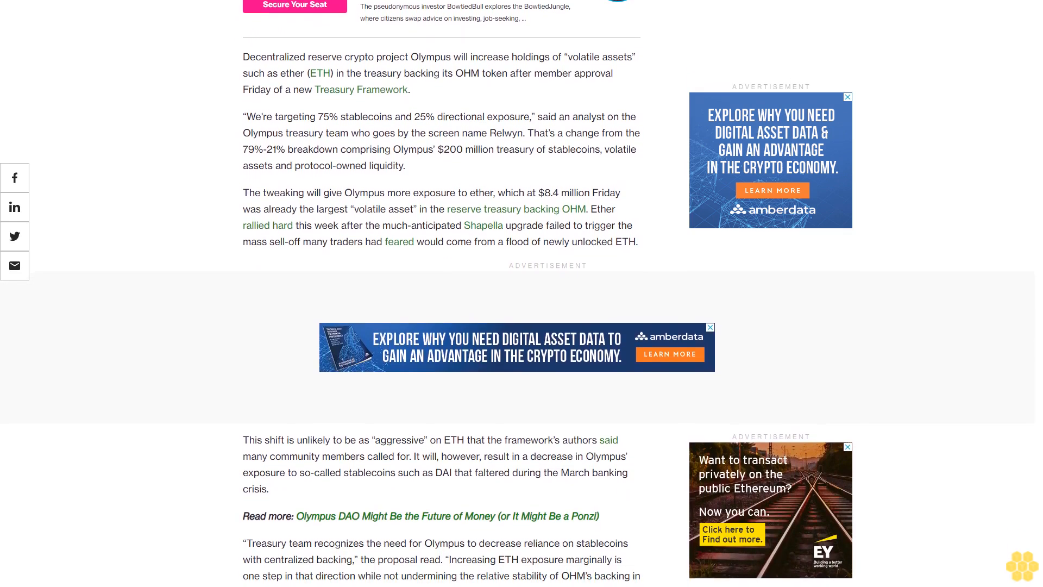
scroll(down, 3)
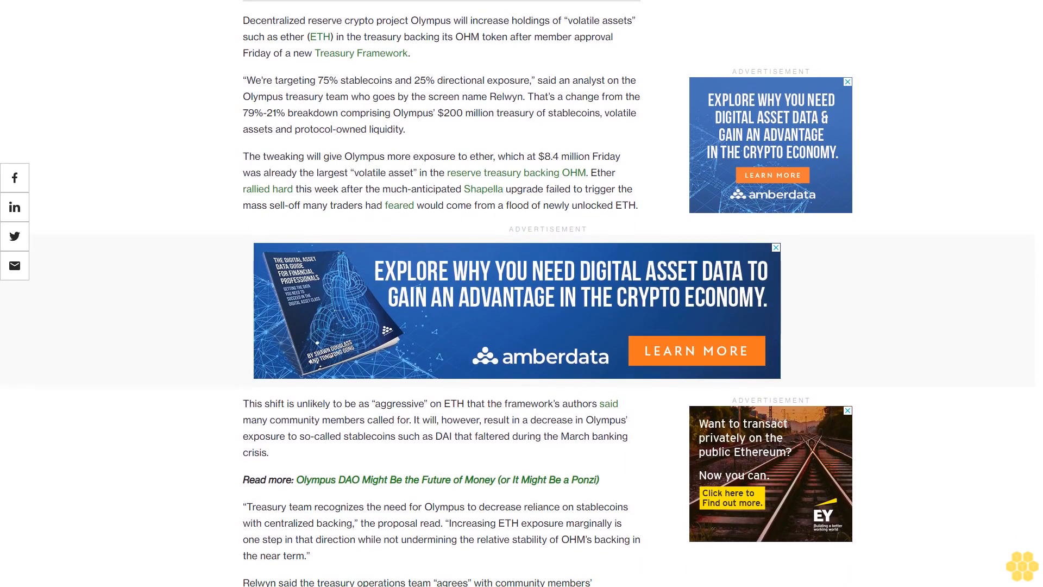
scroll(down, 3)
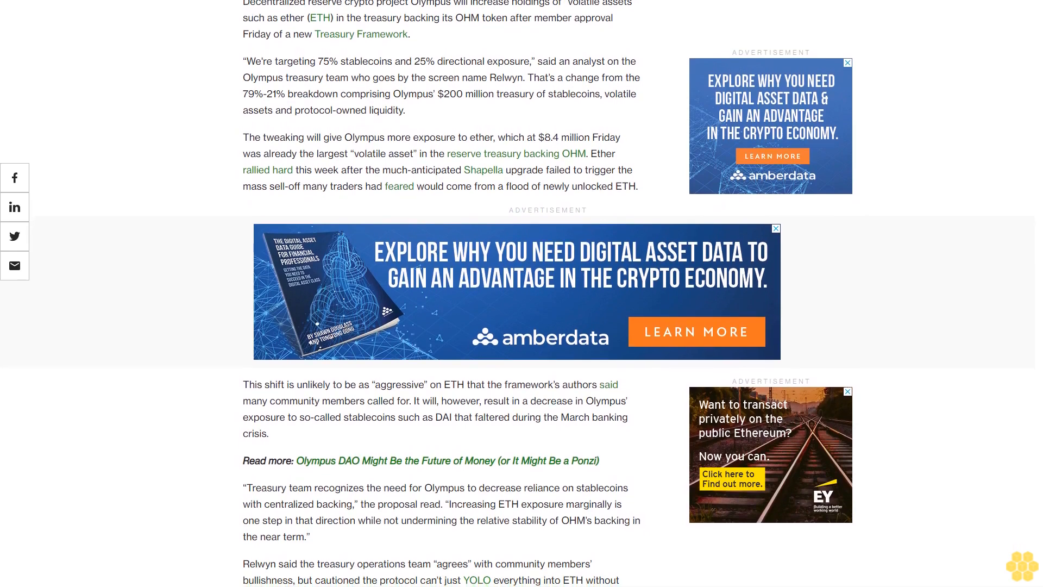
scroll(down, 3)
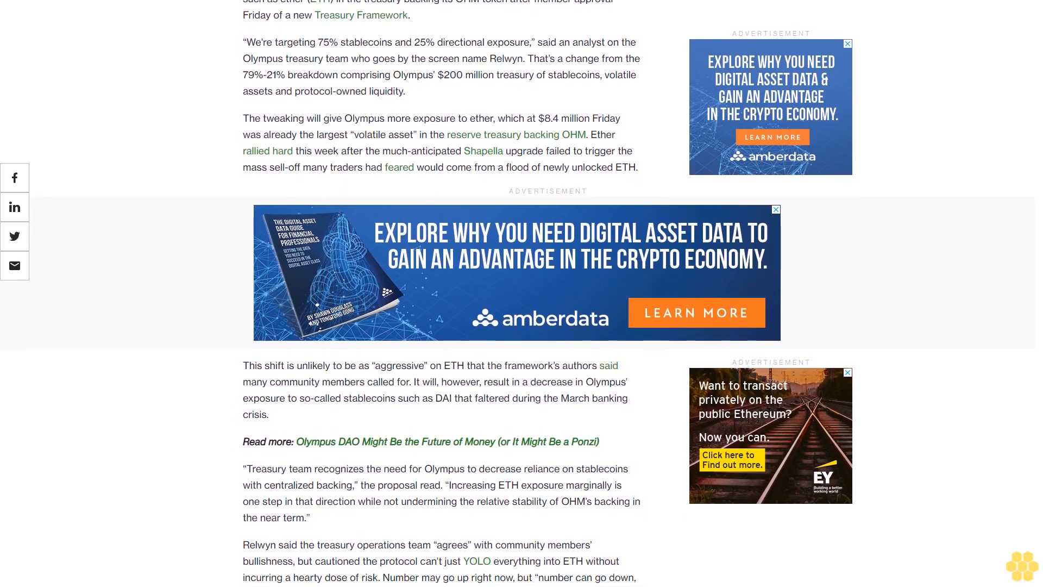
scroll(down, 3)
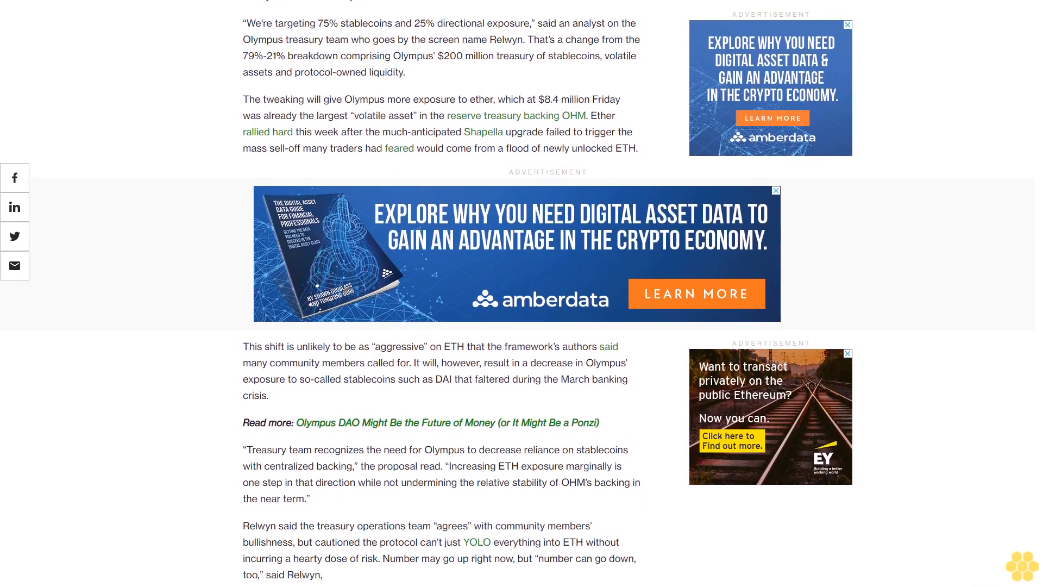
scroll(down, 3)
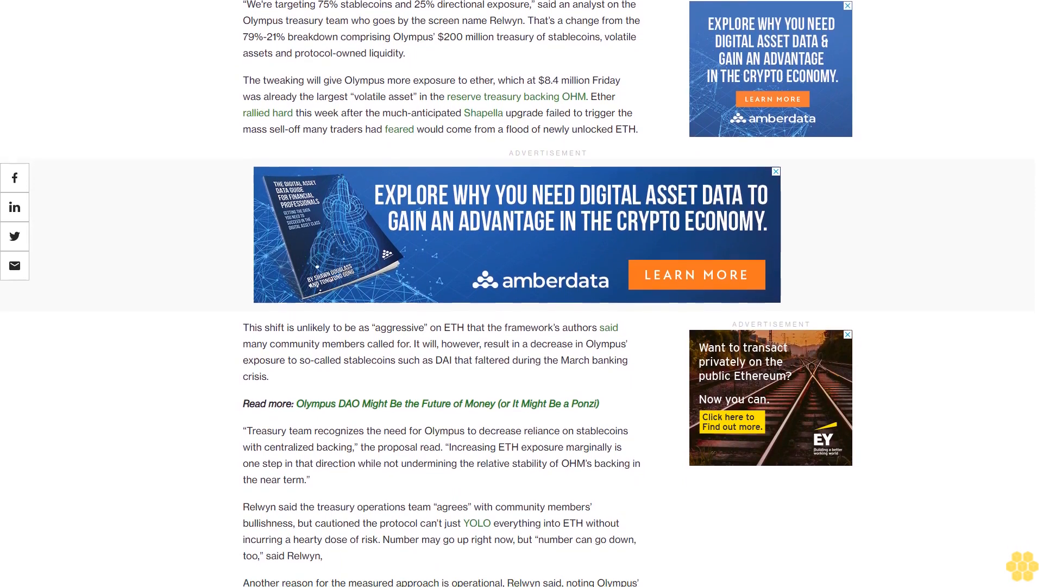
scroll(down, 3)
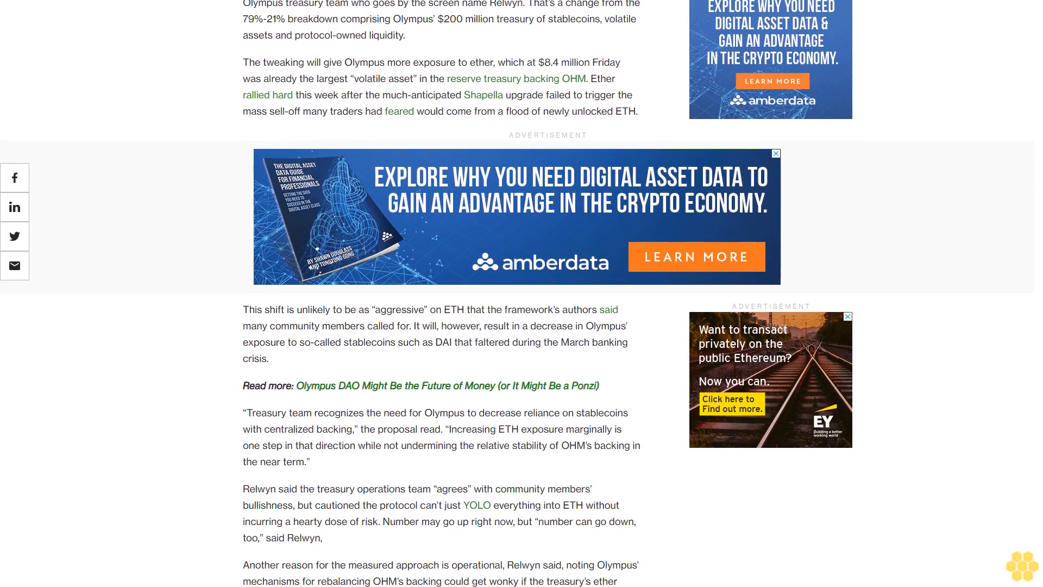
scroll(down, 3)
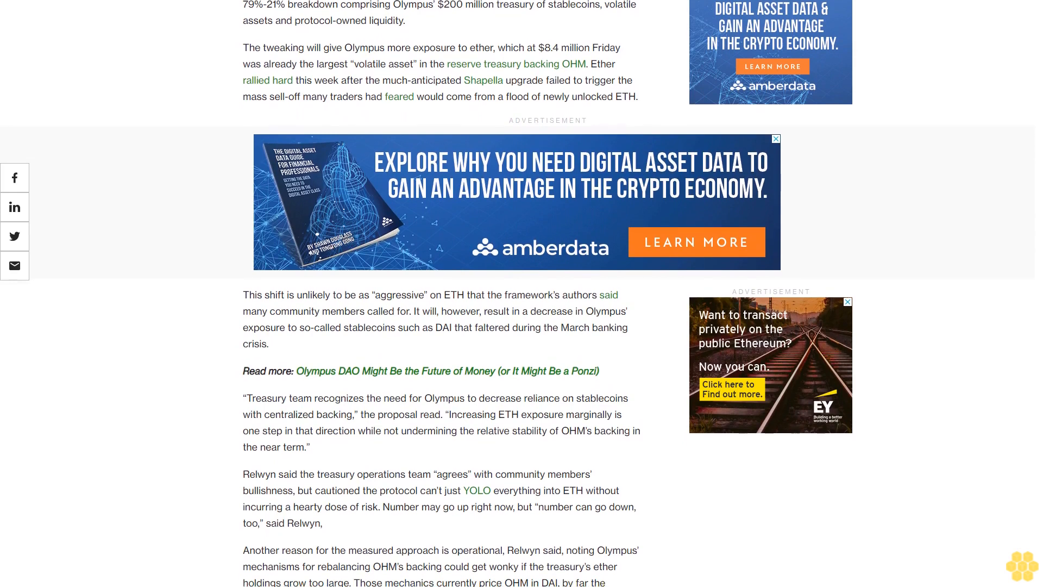
scroll(down, 3)
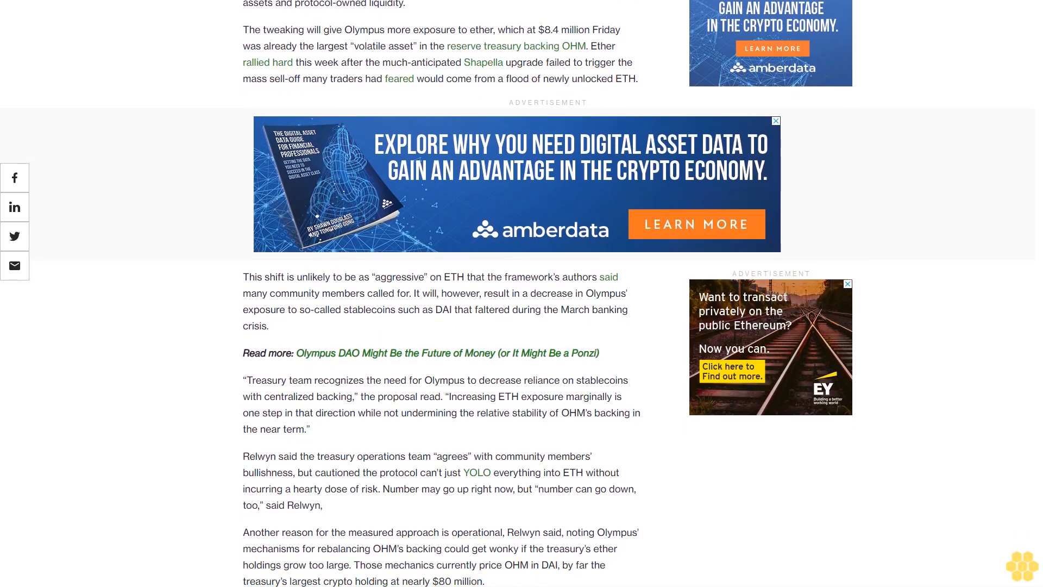
scroll(down, 3)
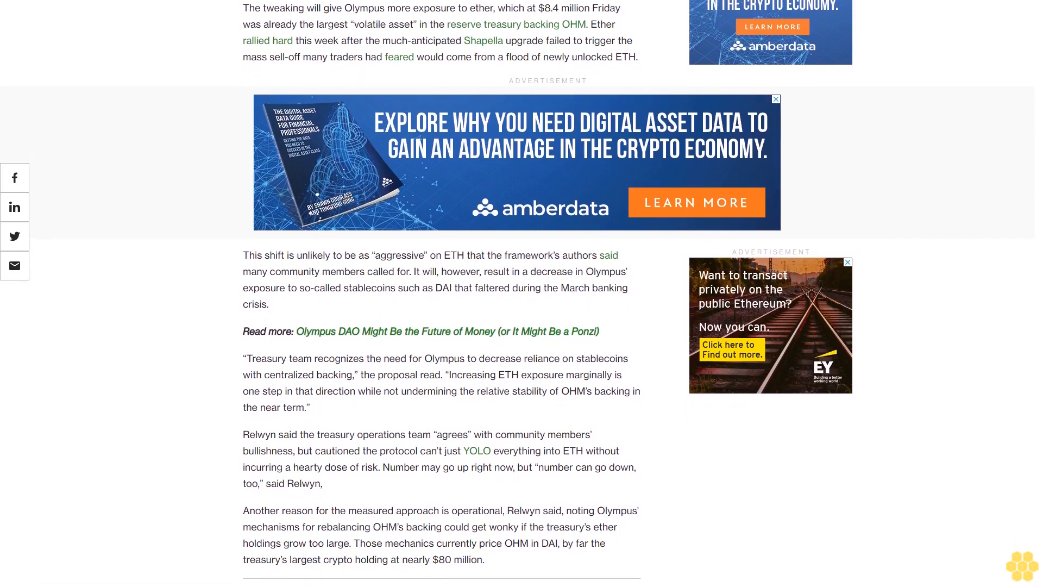
scroll(down, 3)
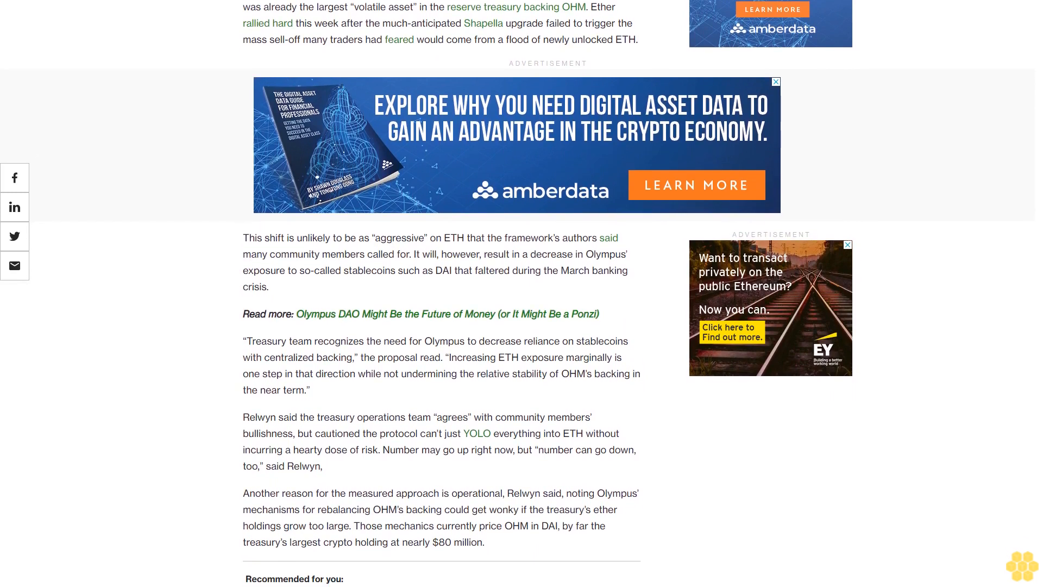
scroll(down, 3)
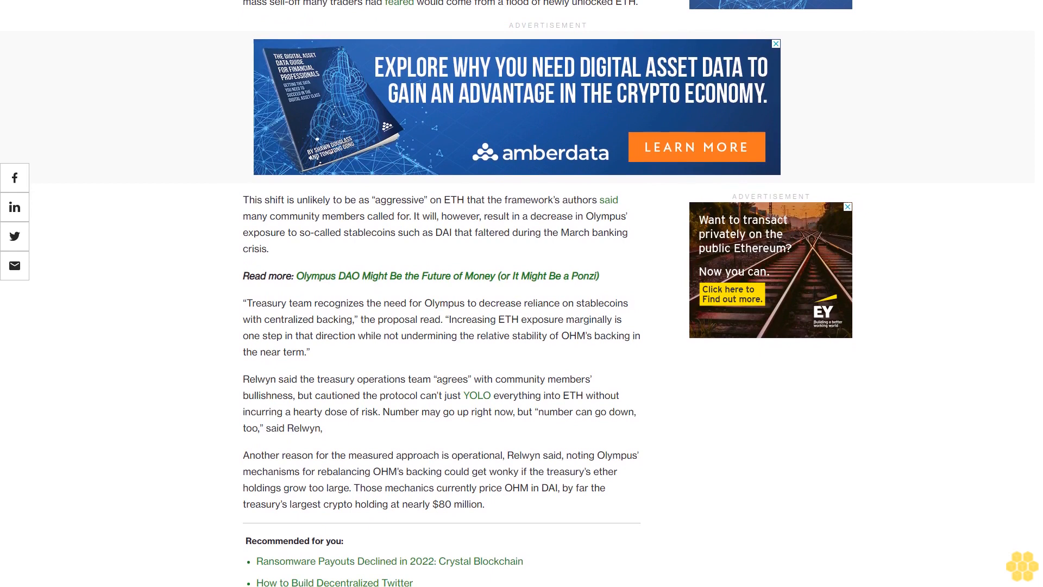
scroll(down, 3)
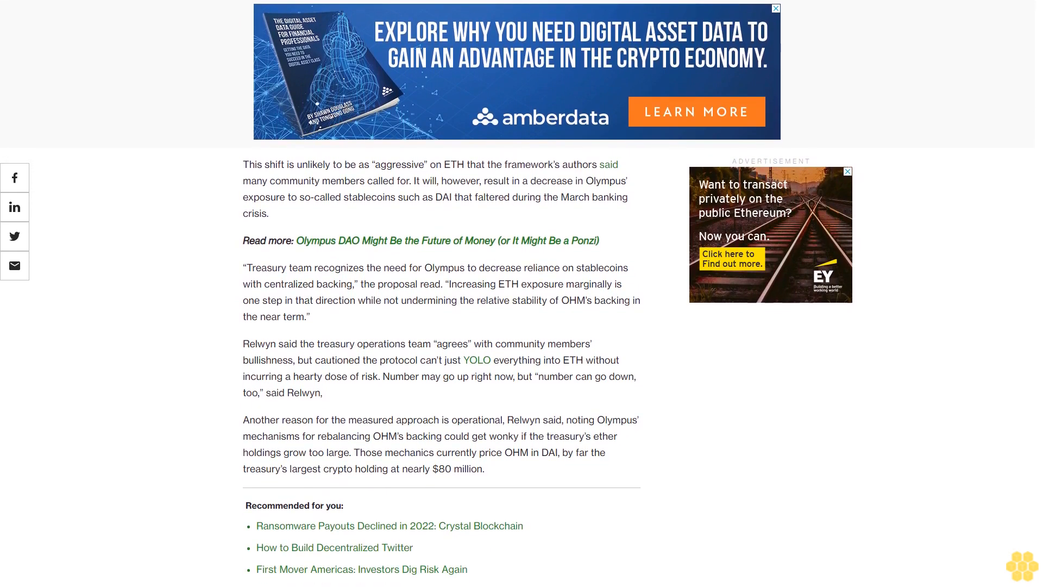
scroll(down, 3)
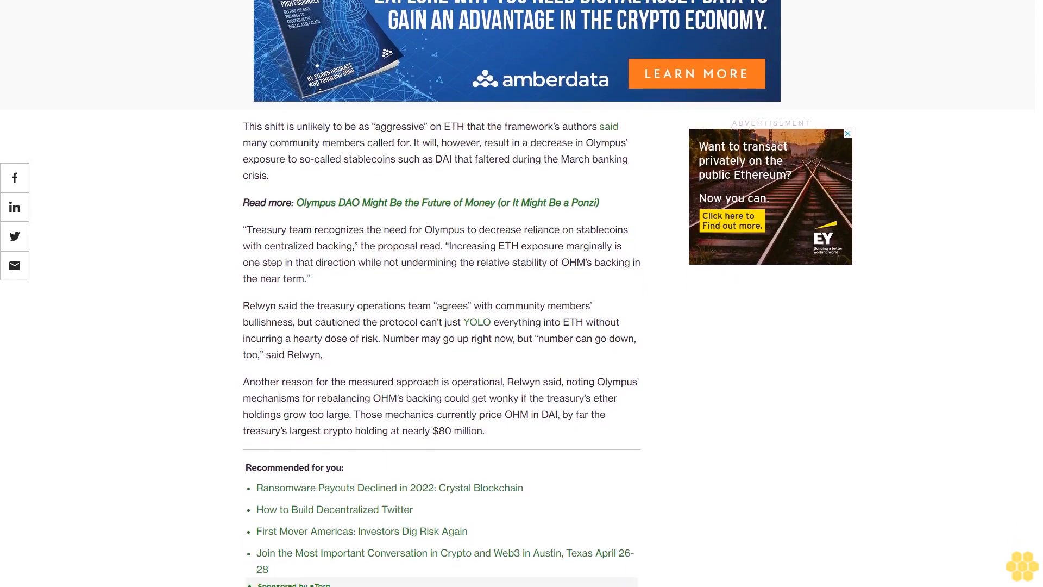
scroll(down, 3)
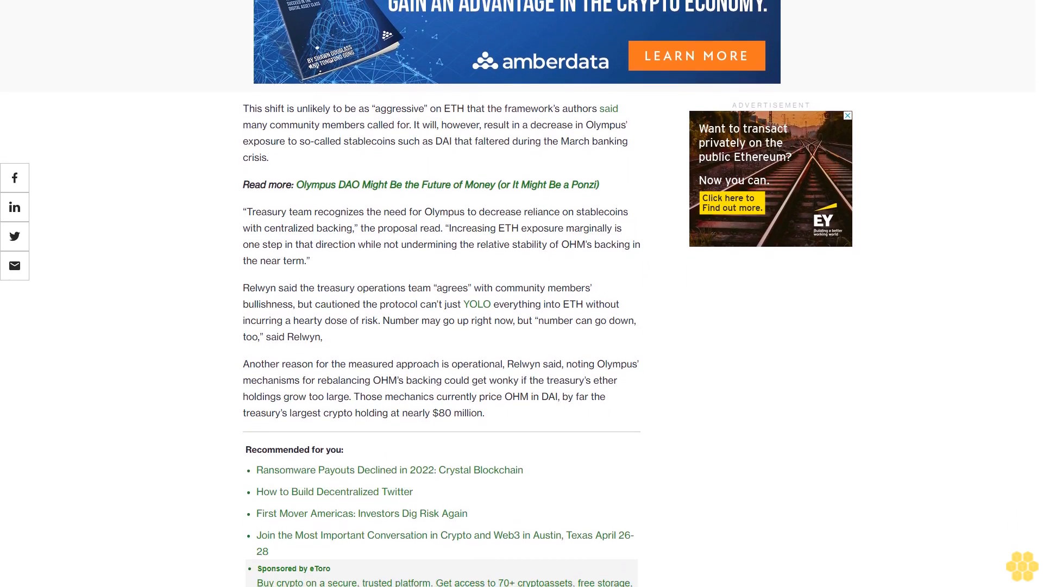
scroll(down, 3)
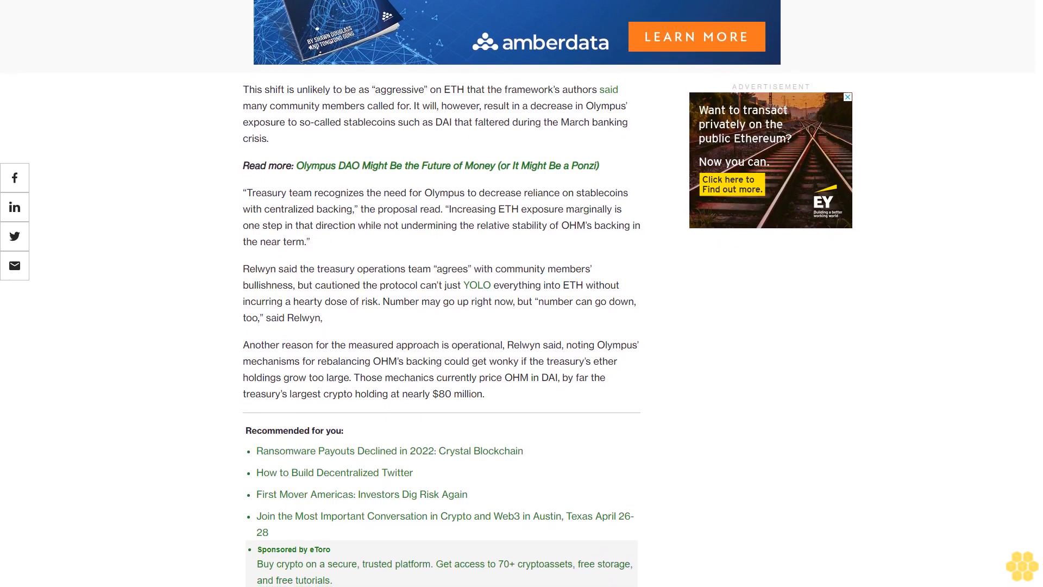
scroll(down, 3)
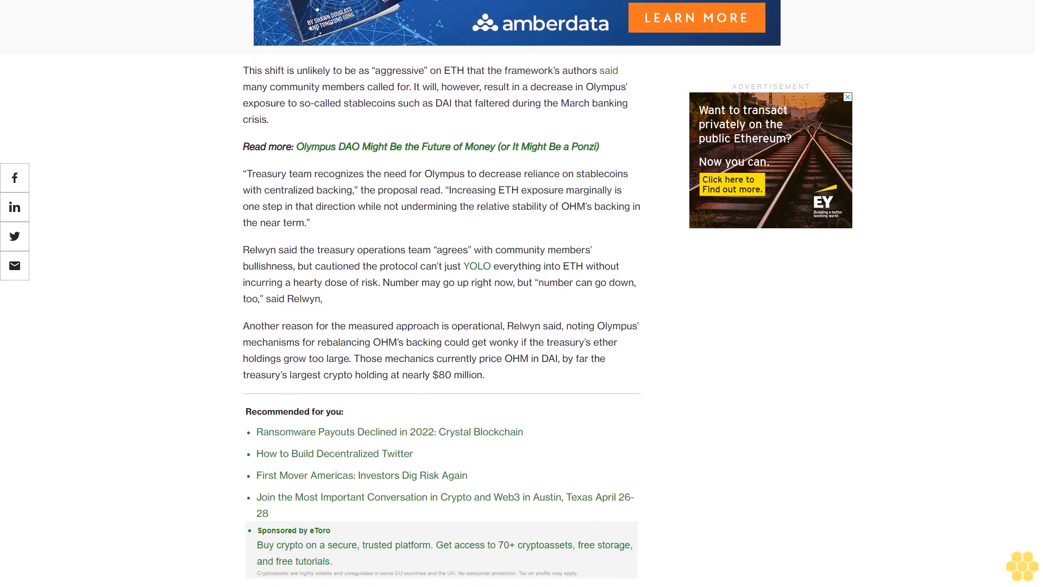
scroll(down, 3)
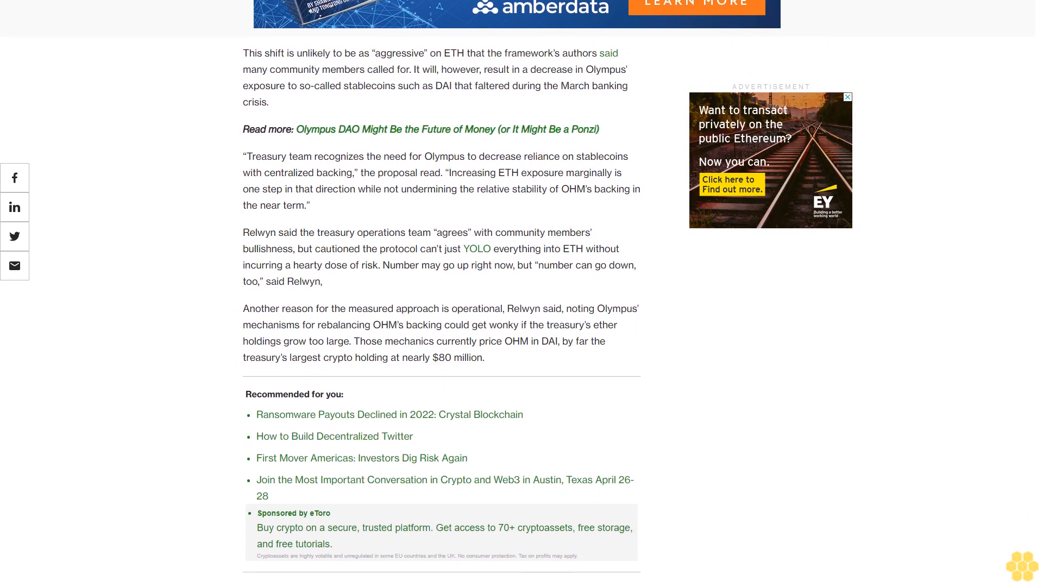
scroll(down, 3)
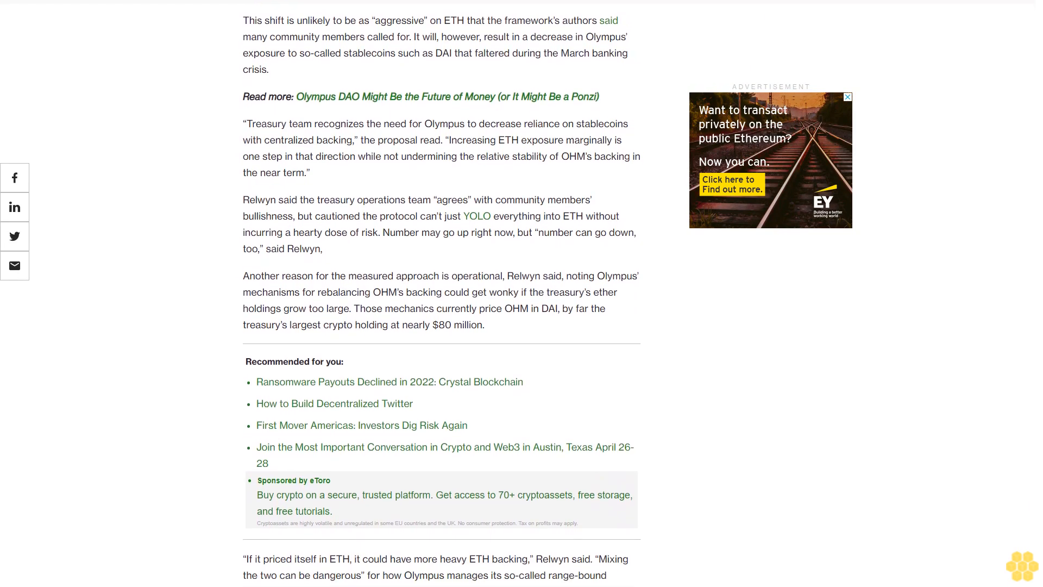
scroll(down, 3)
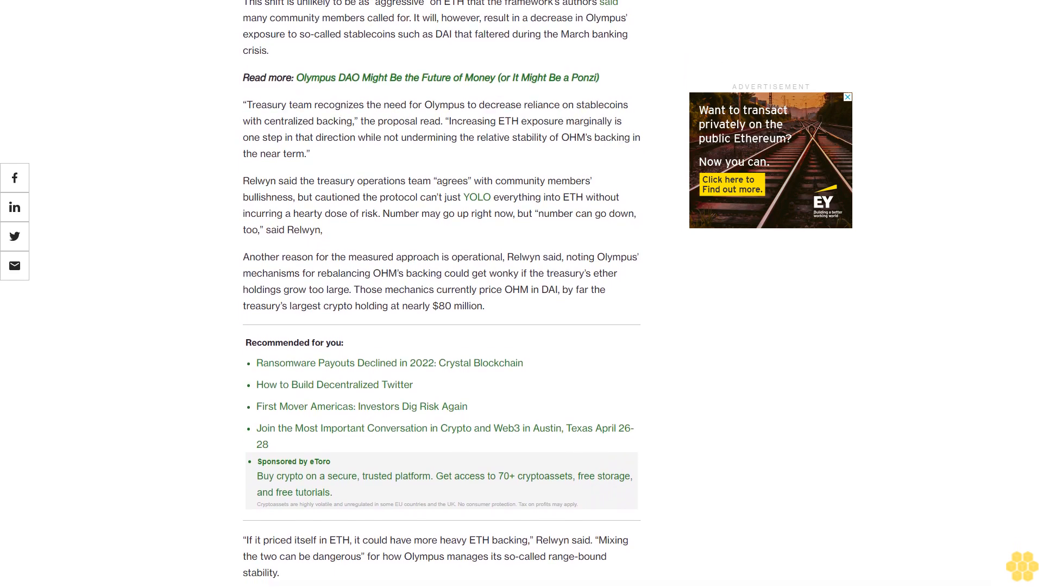
scroll(down, 3)
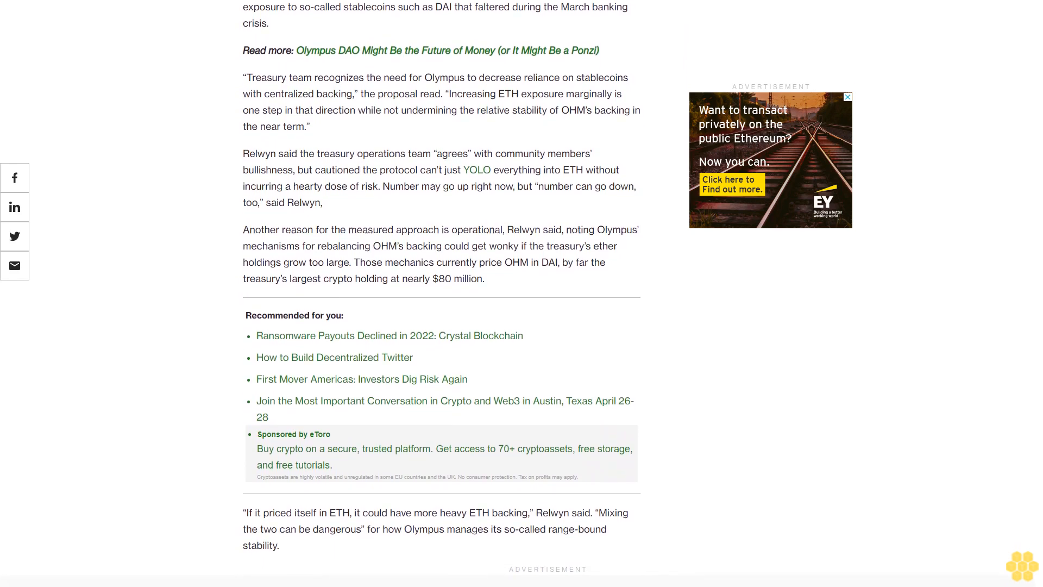
scroll(down, 3)
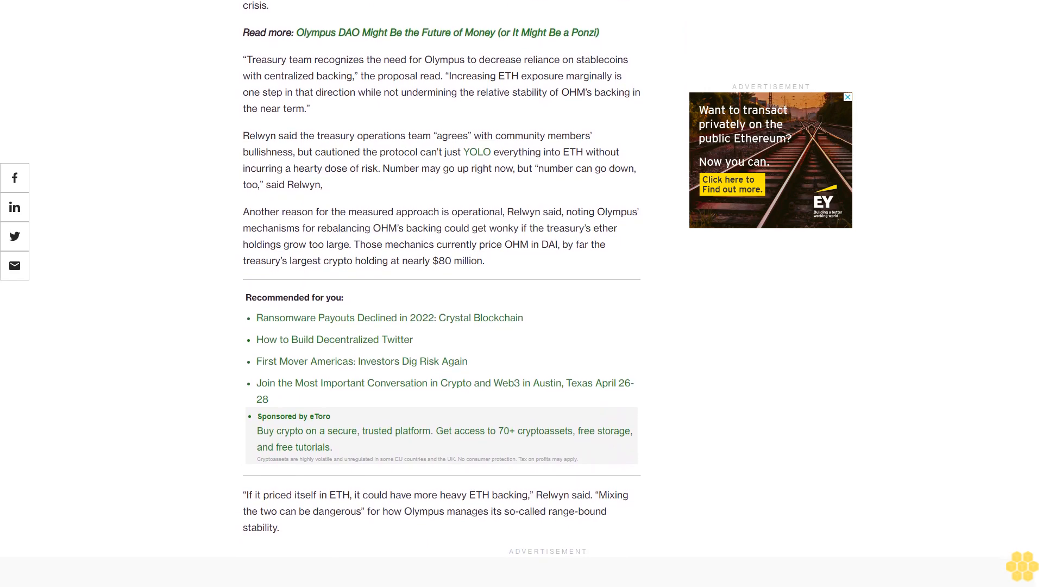
scroll(down, 3)
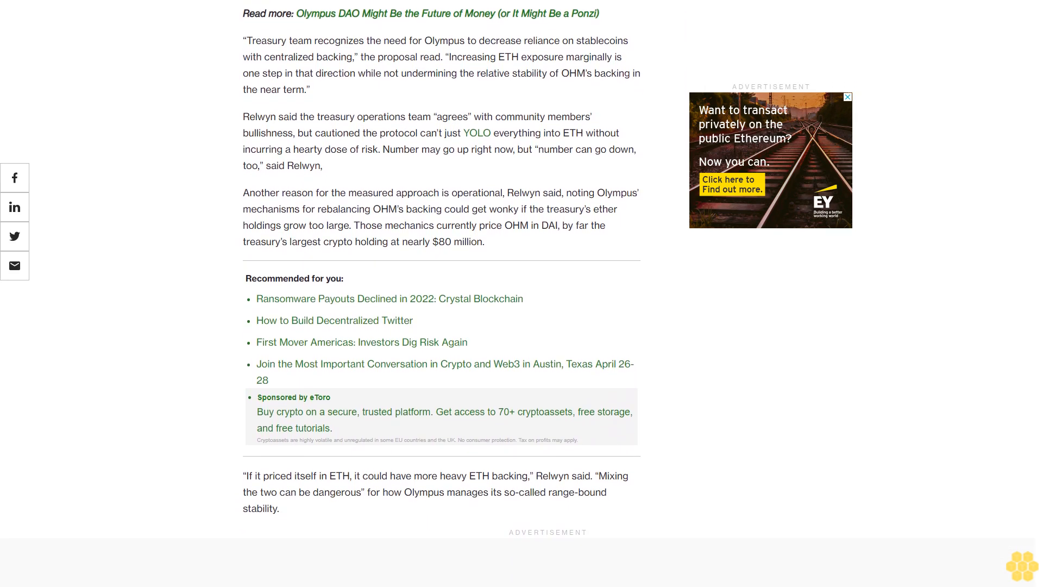
scroll(down, 3)
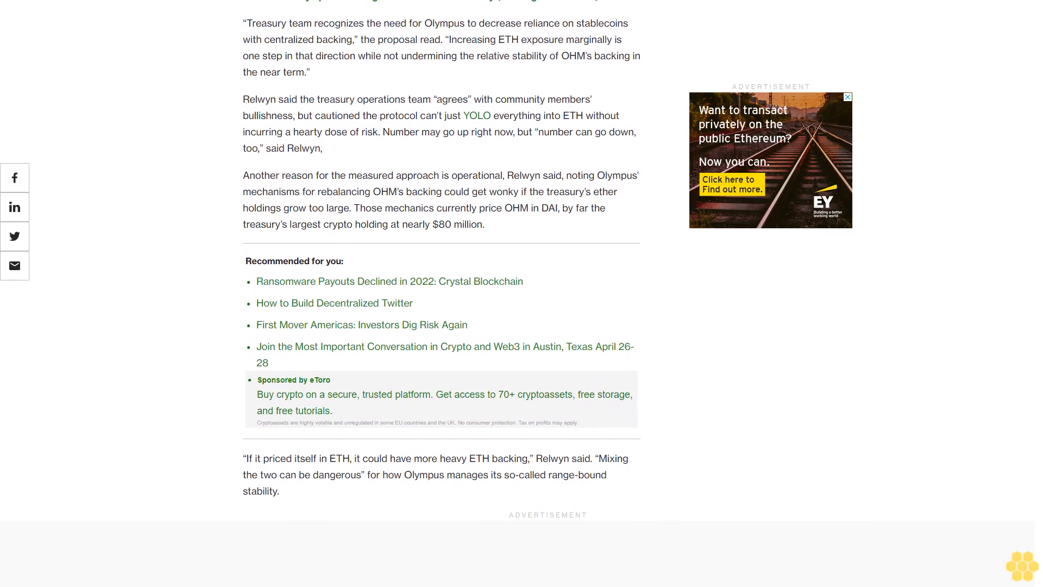
scroll(down, 3)
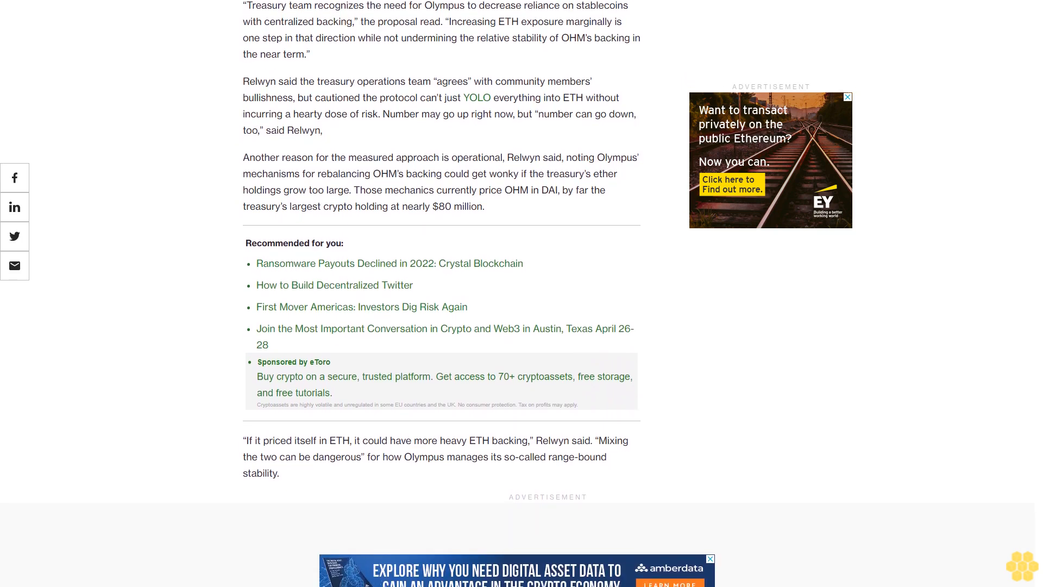
scroll(down, 3)
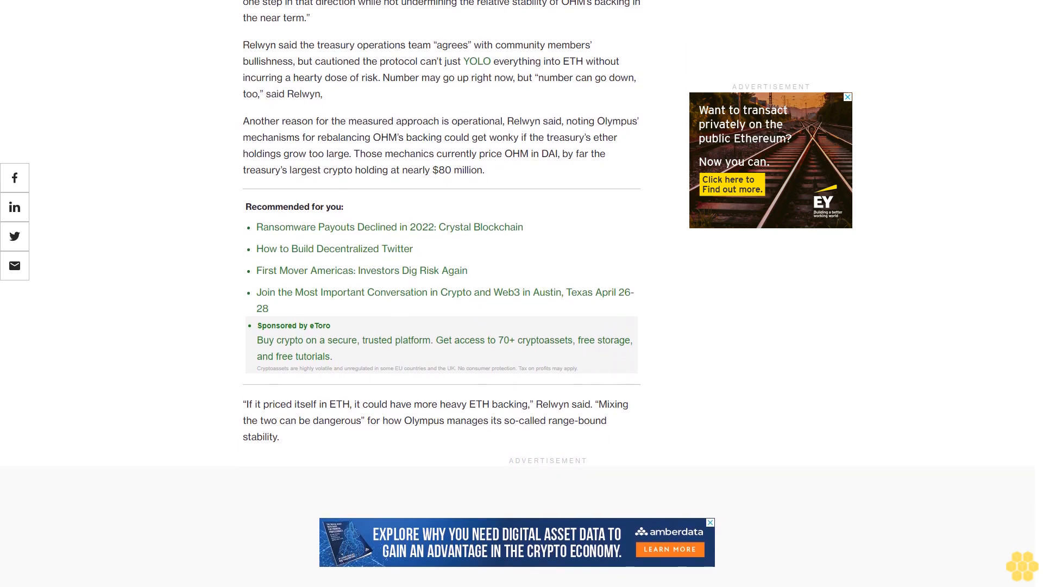
scroll(down, 3)
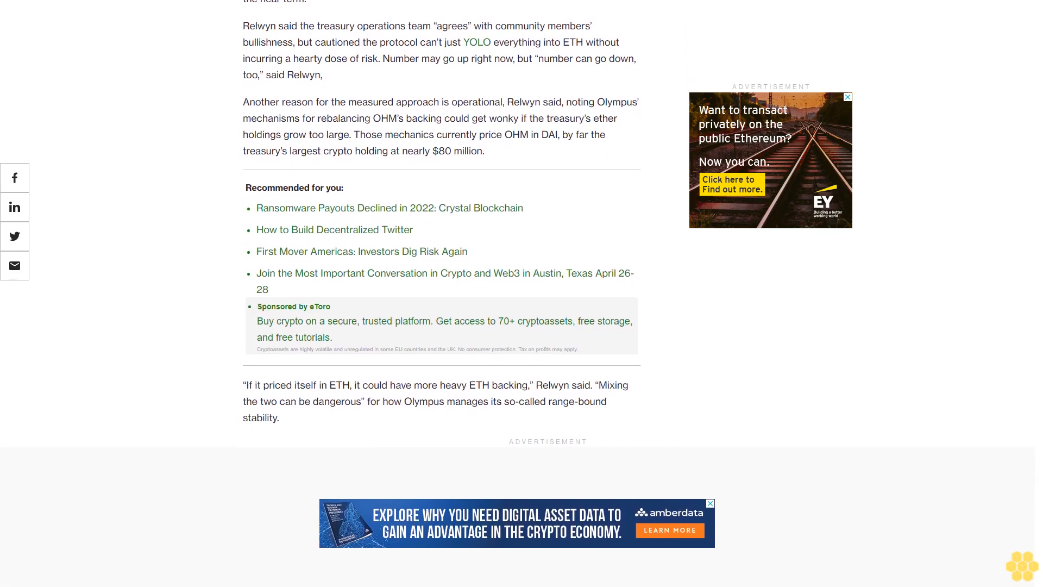
scroll(down, 3)
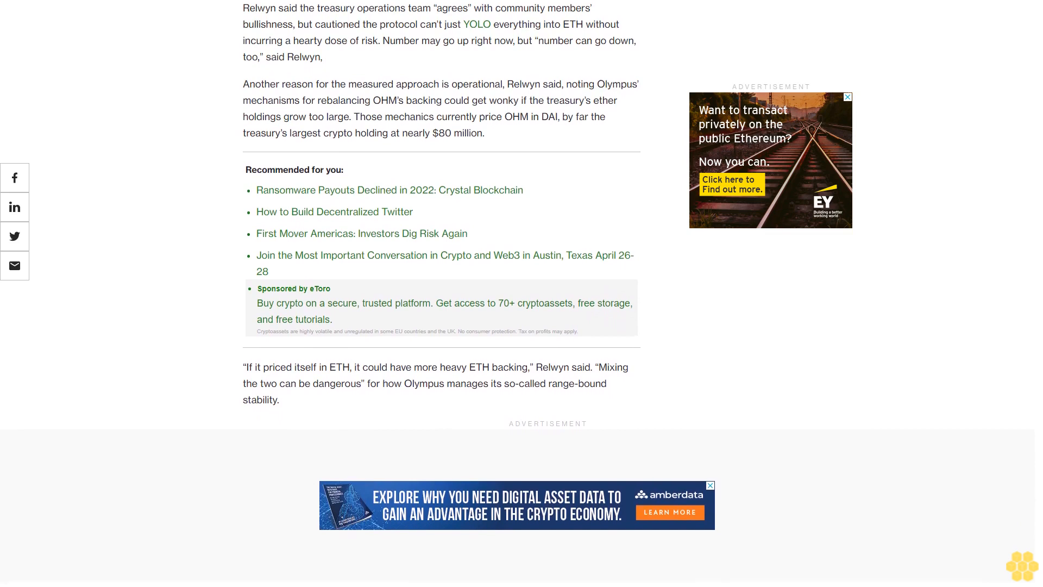
scroll(down, 3)
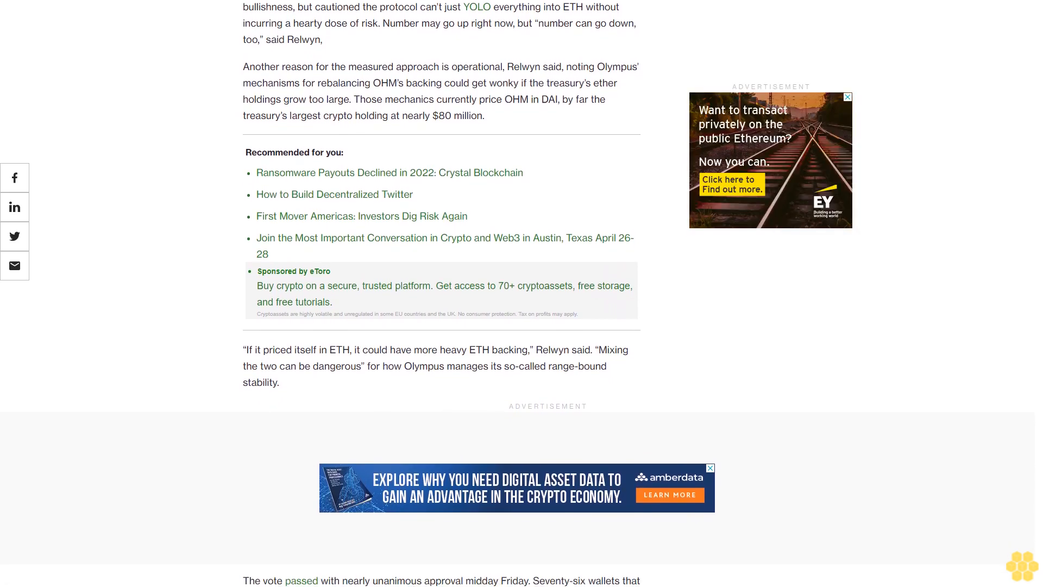
scroll(down, 3)
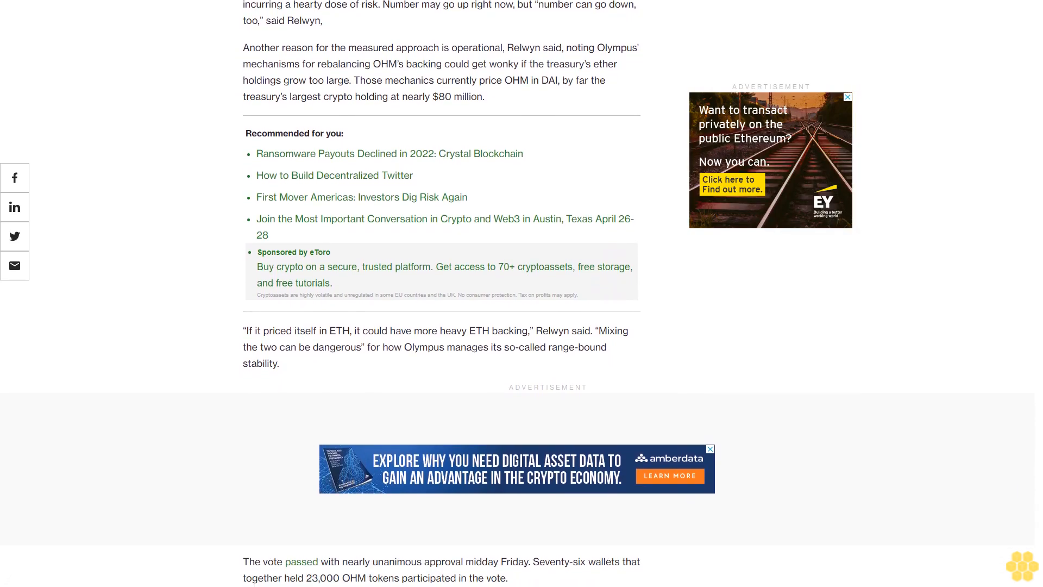
scroll(down, 3)
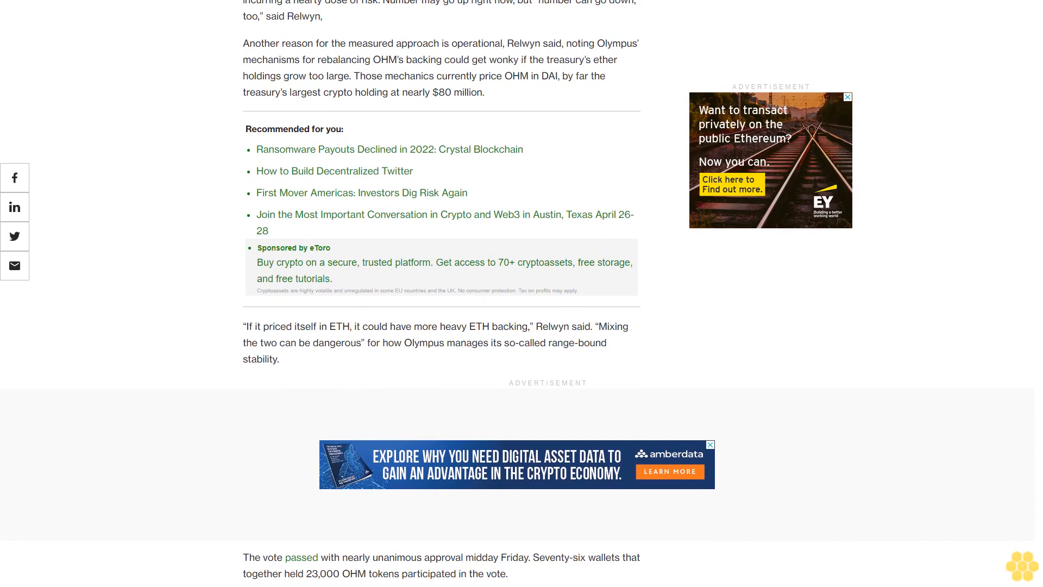